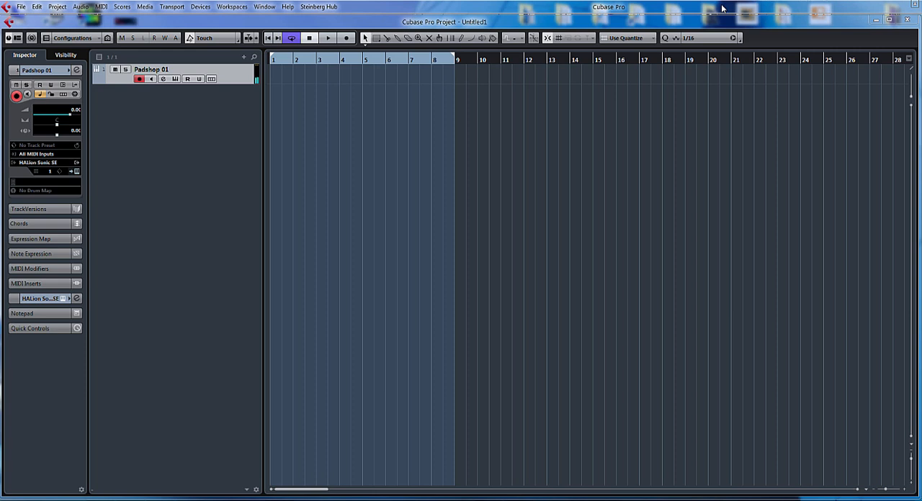
pyautogui.moveTo(124, 59)
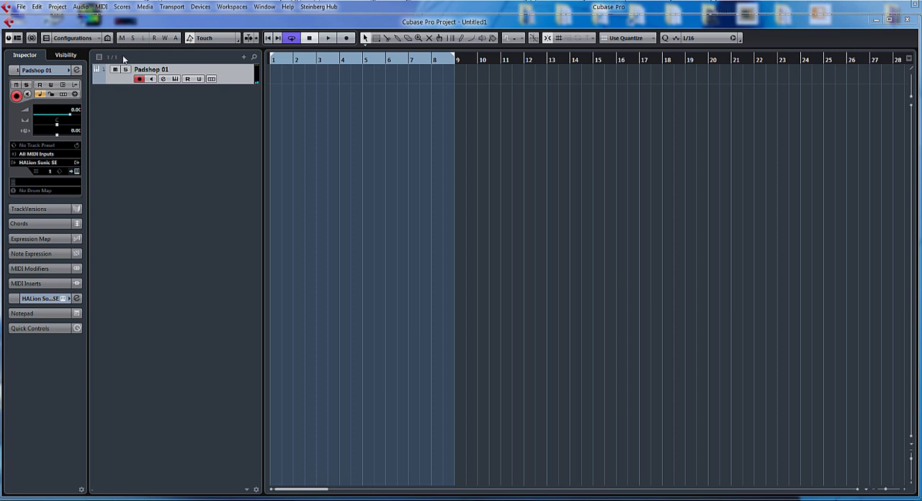
# Show the Chord Pads zone below the Padshop 01 track via the Project menu.
pyautogui.click(57, 6)
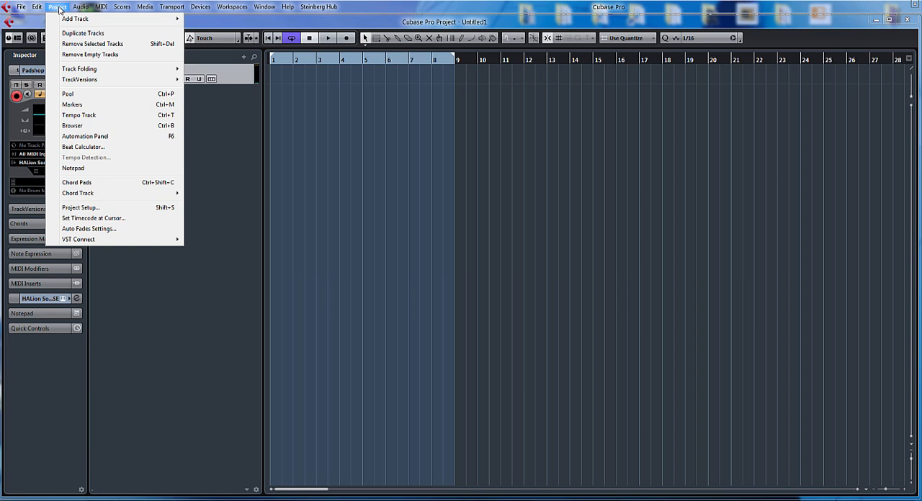
pyautogui.moveTo(77, 182)
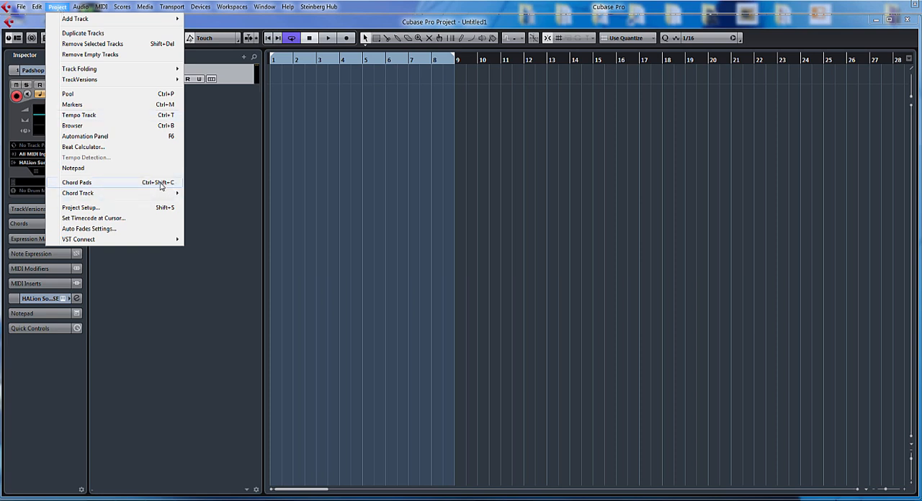
pyautogui.click(76, 182)
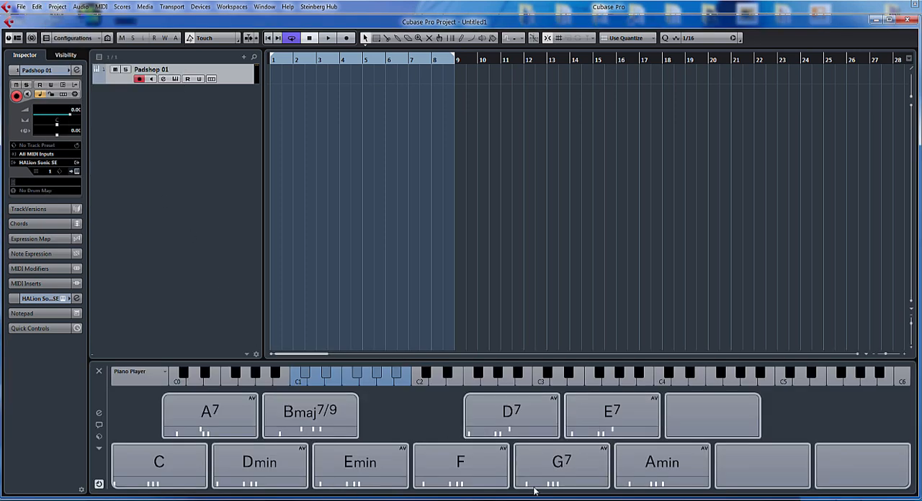
pyautogui.moveTo(373, 389)
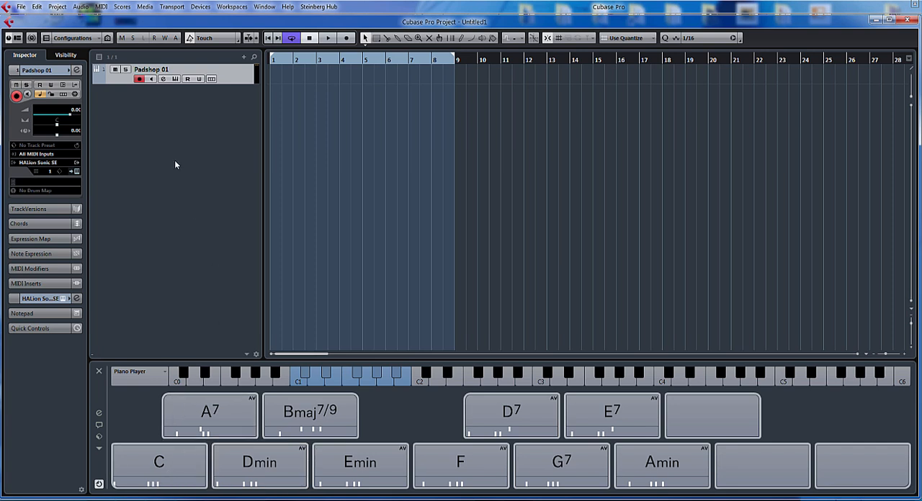
pyautogui.click(139, 79)
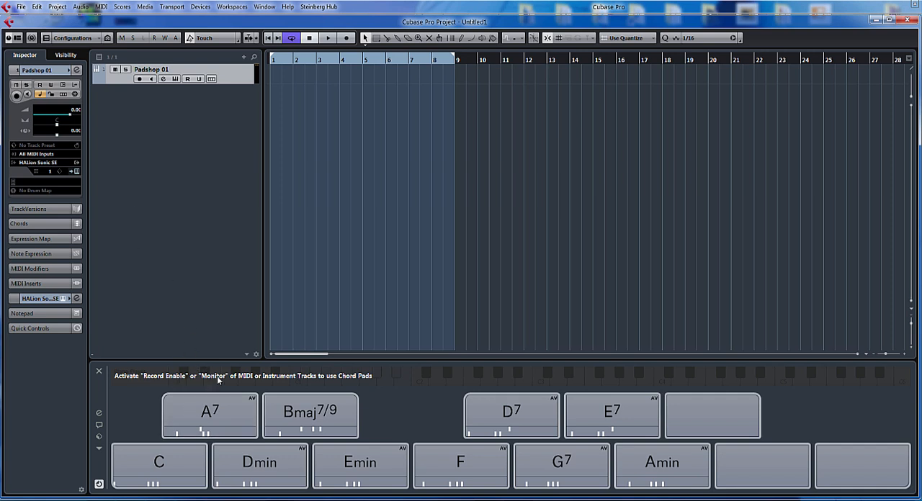
pyautogui.moveTo(301, 385)
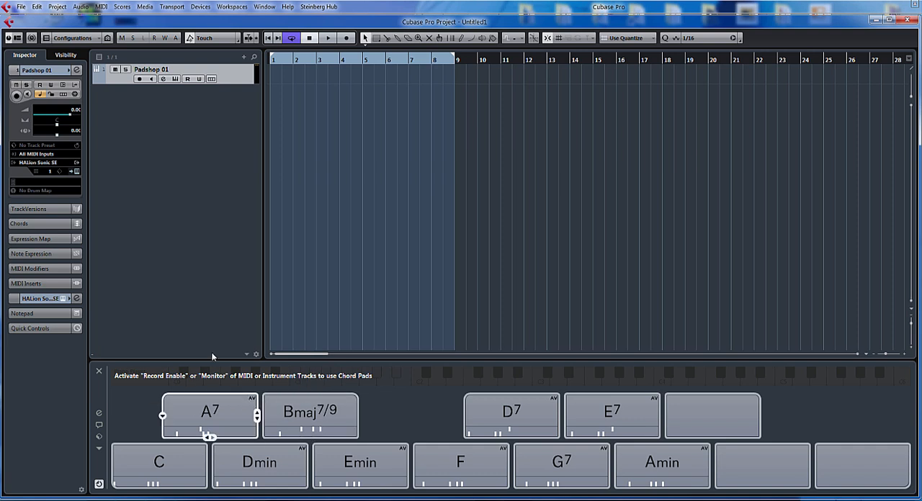
pyautogui.click(139, 78)
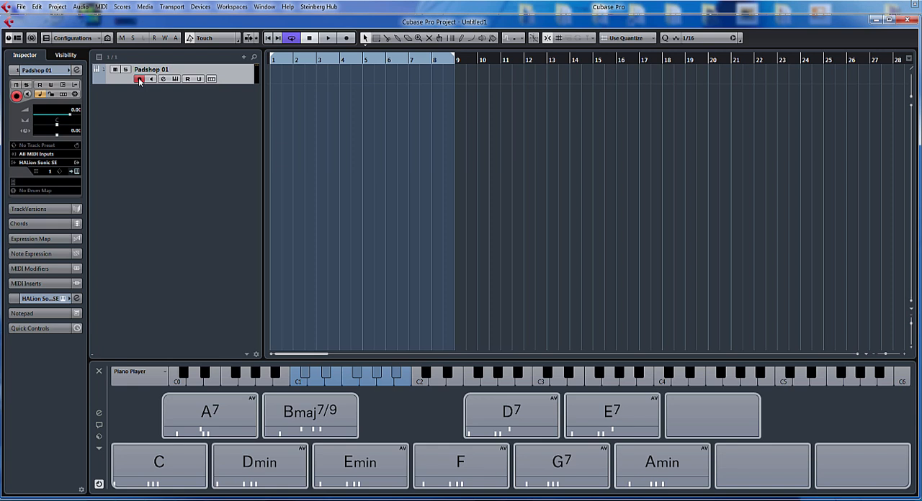
pyautogui.click(159, 462)
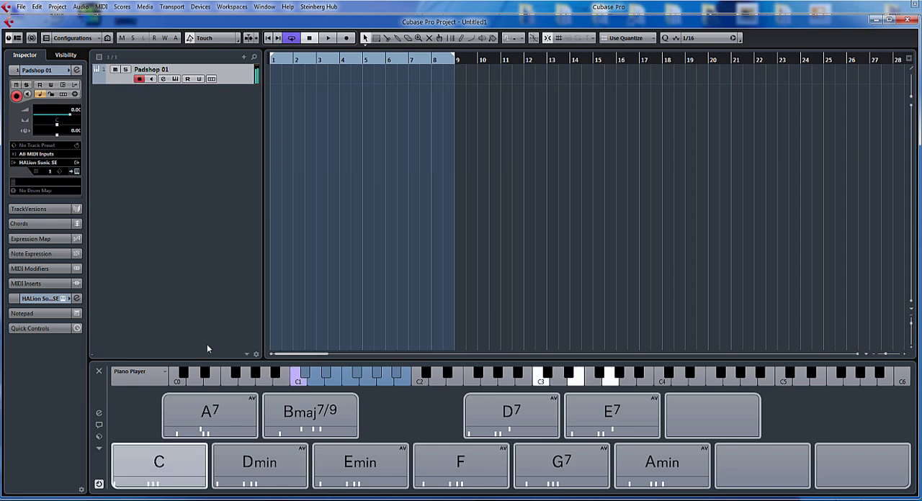
pyautogui.click(460, 462)
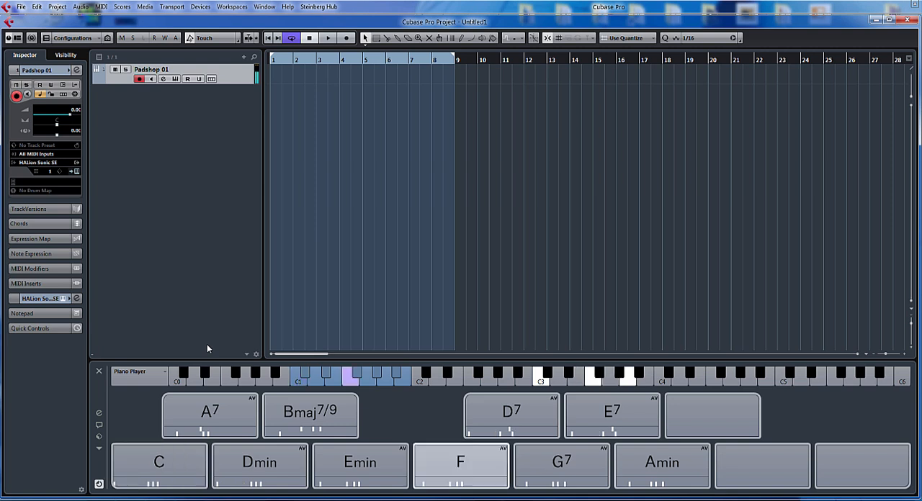
pyautogui.click(661, 466)
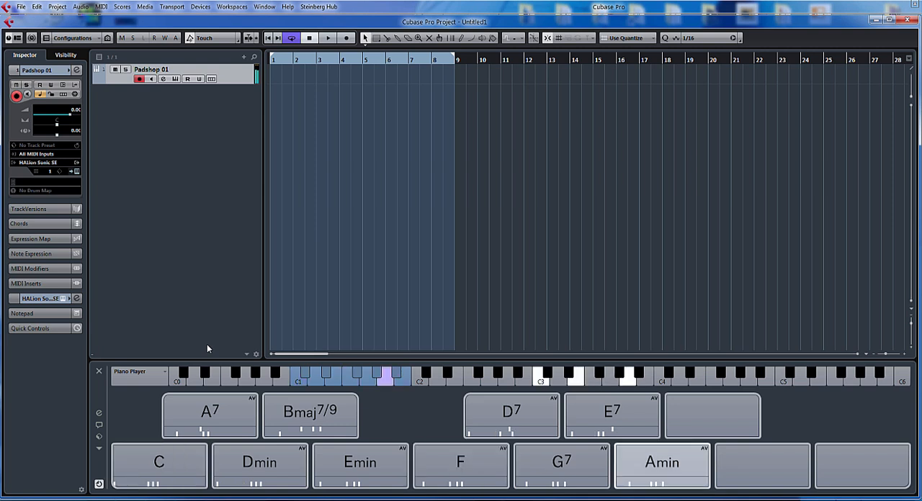
pyautogui.click(512, 416)
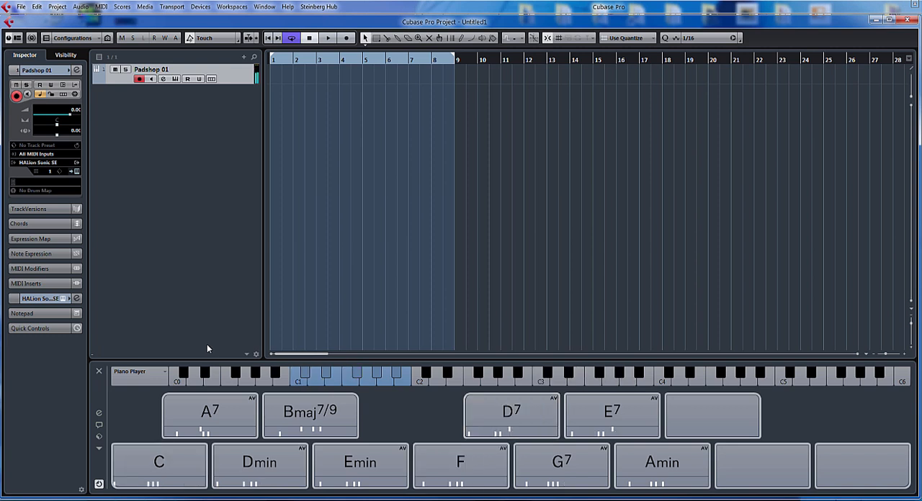
pyautogui.click(210, 416)
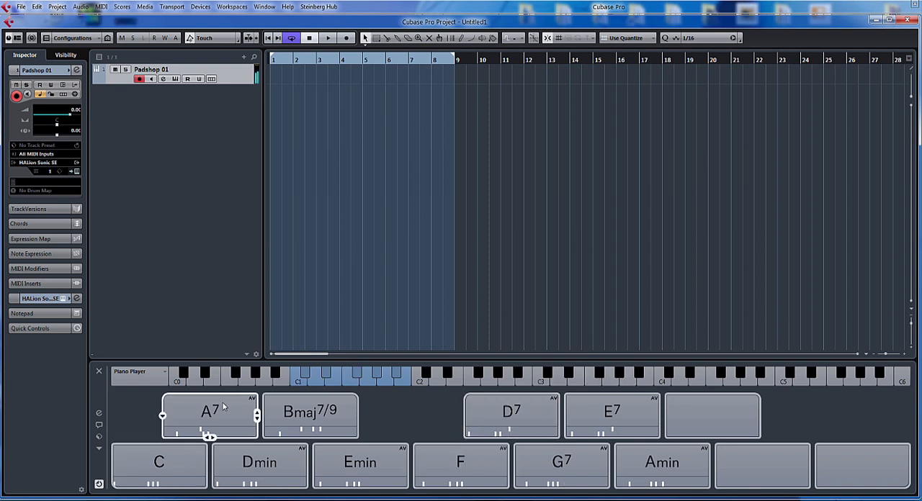
# Audition the A7 and C pads, then add a 9th tension so G7 becomes G7/9.
pyautogui.click(158, 465)
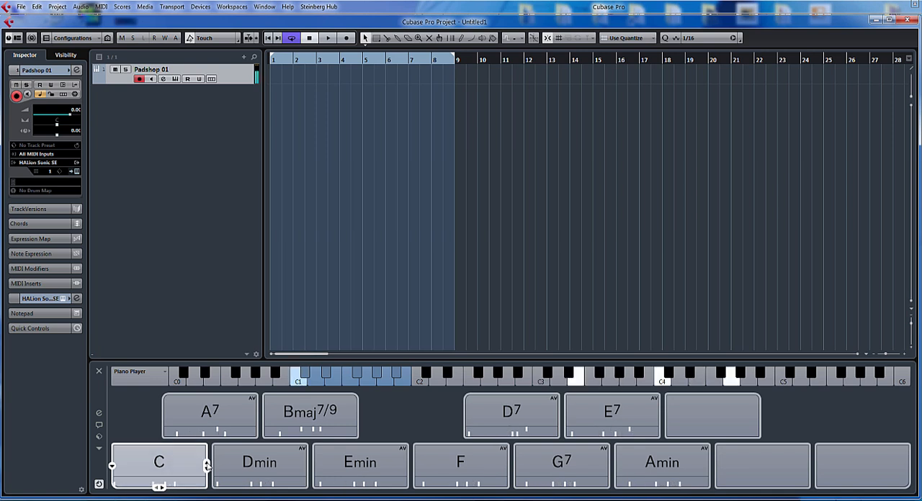
pyautogui.click(158, 462)
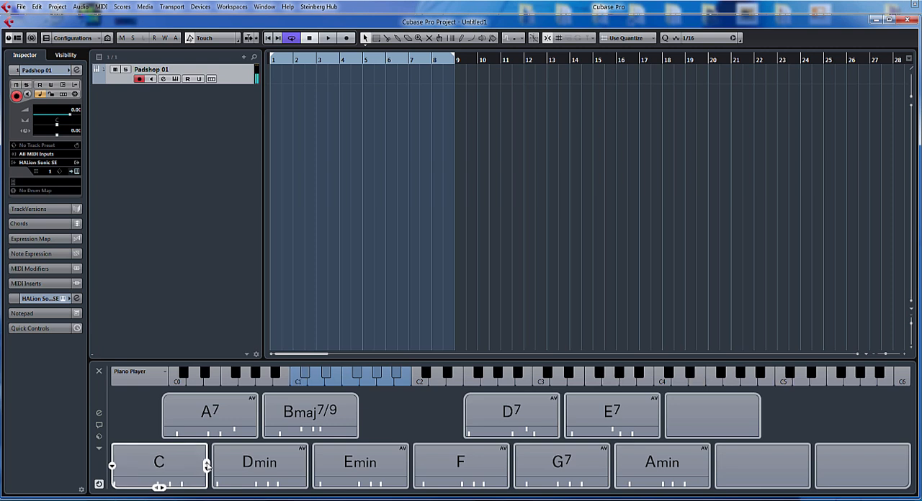
pyautogui.click(159, 462)
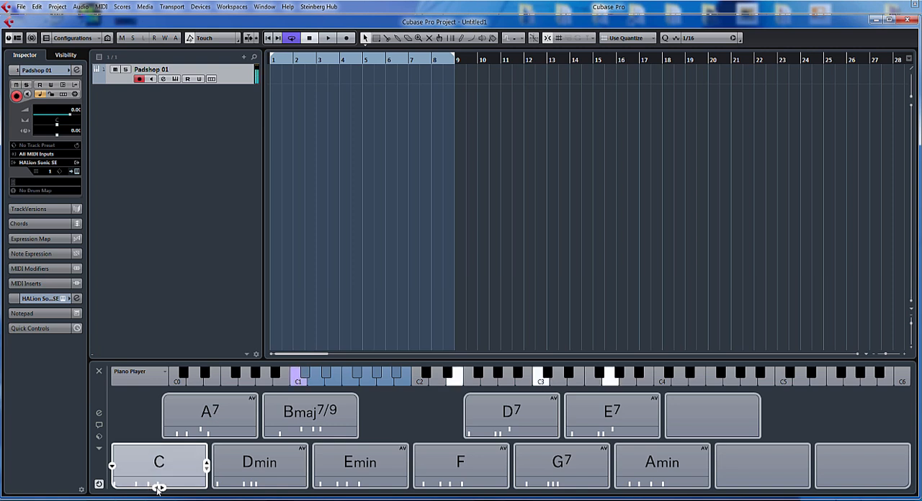
pyautogui.click(561, 467)
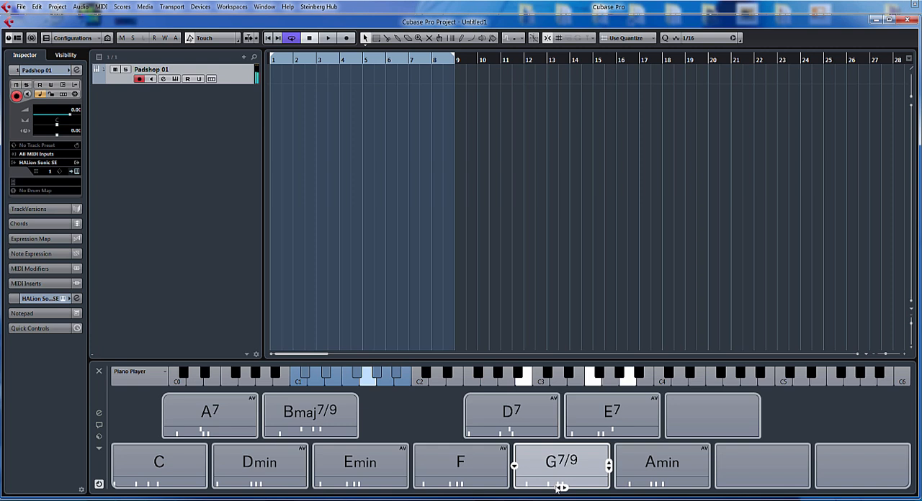
pyautogui.click(159, 461)
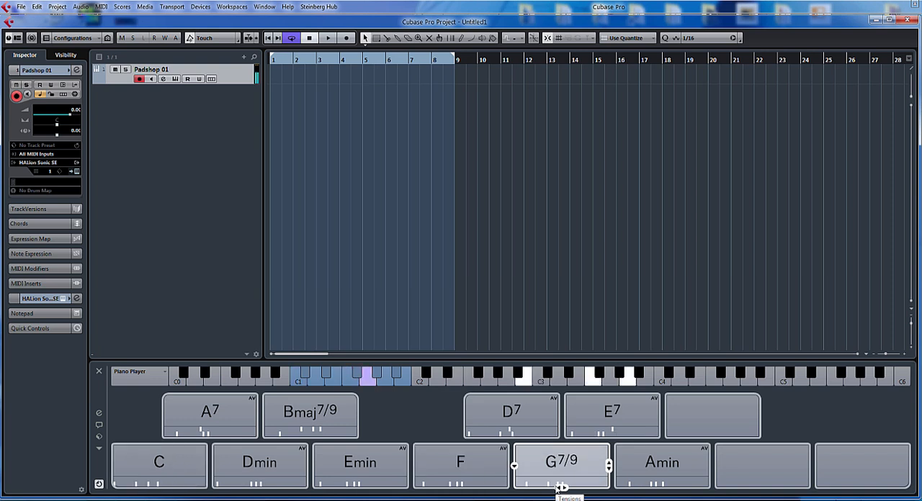
pyautogui.click(611, 416)
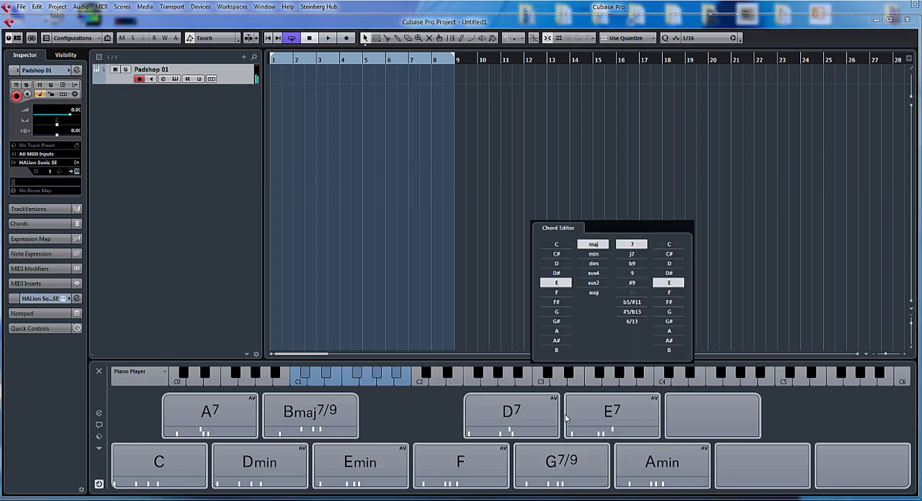
# In the Chord Editor, give the E7 pad root G, sus2, 7 and bass E, then close it.
pyautogui.click(556, 244)
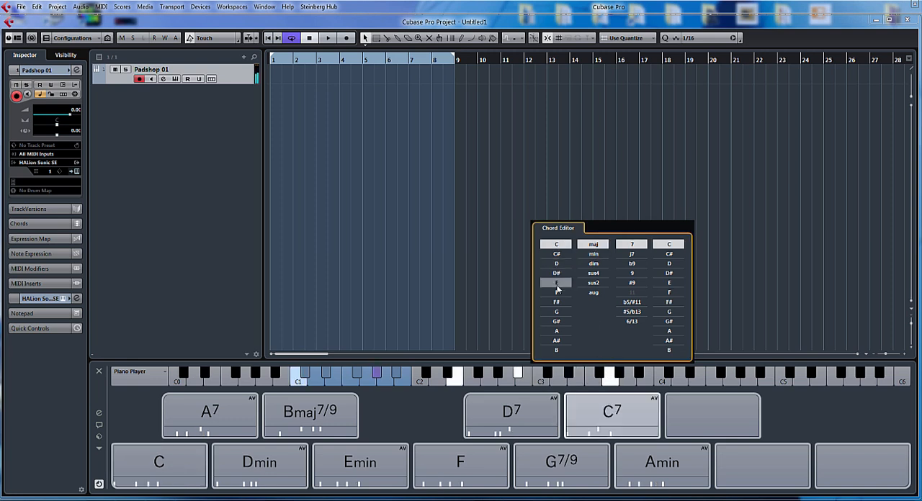
pyautogui.click(556, 311)
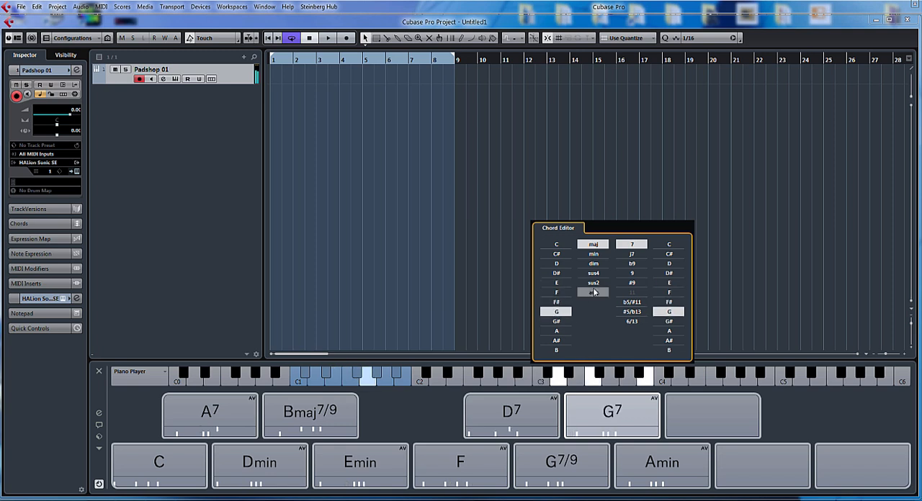
pyautogui.click(593, 282)
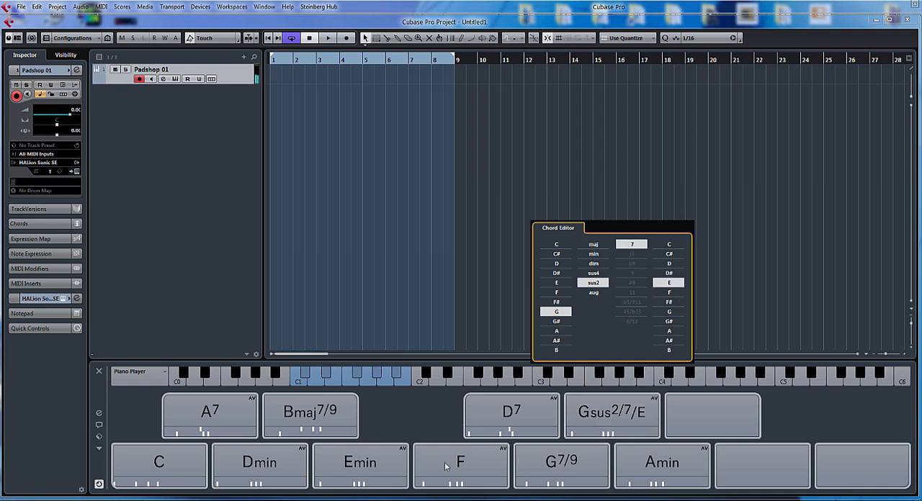
pyautogui.click(159, 465)
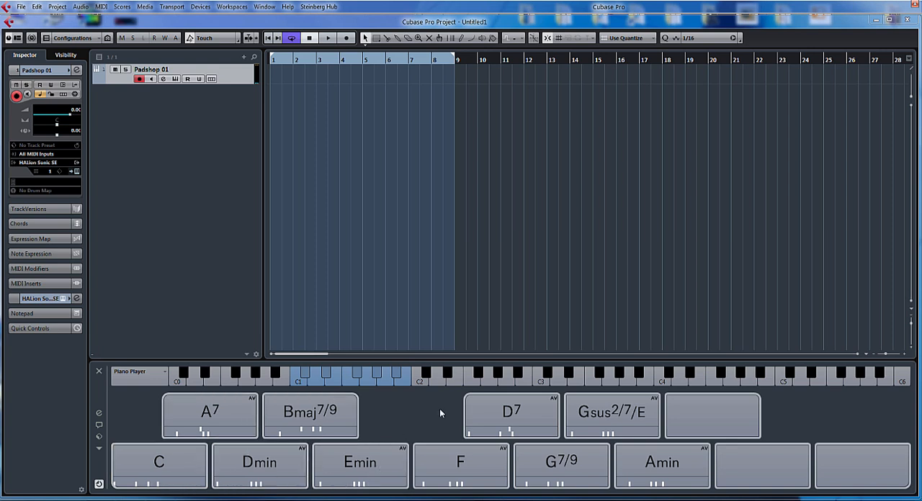
pyautogui.click(158, 465)
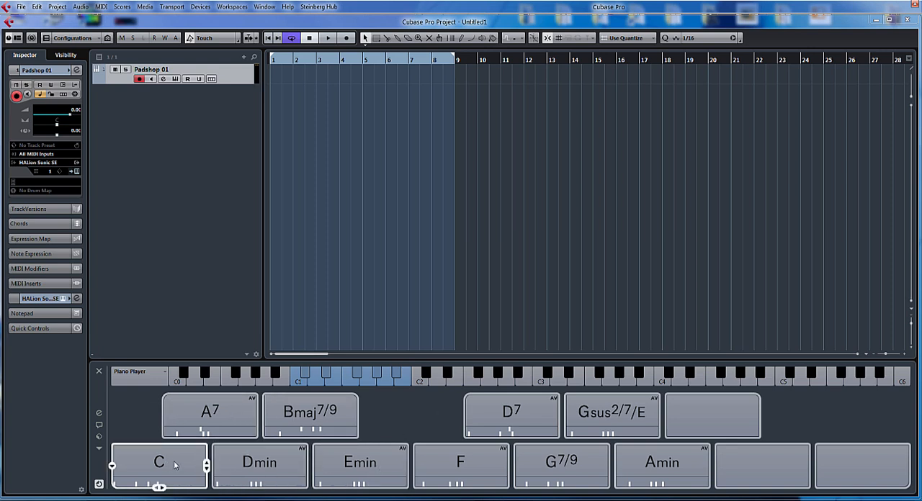
pyautogui.click(360, 462)
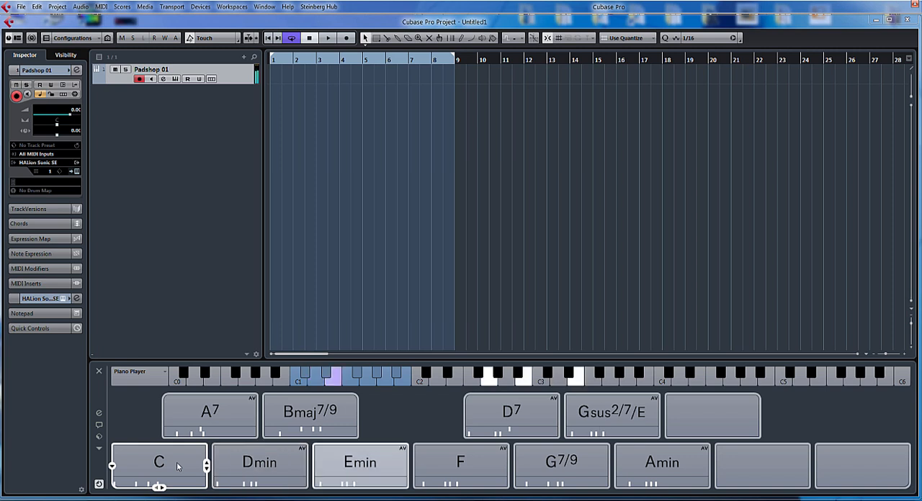
pyautogui.click(360, 462)
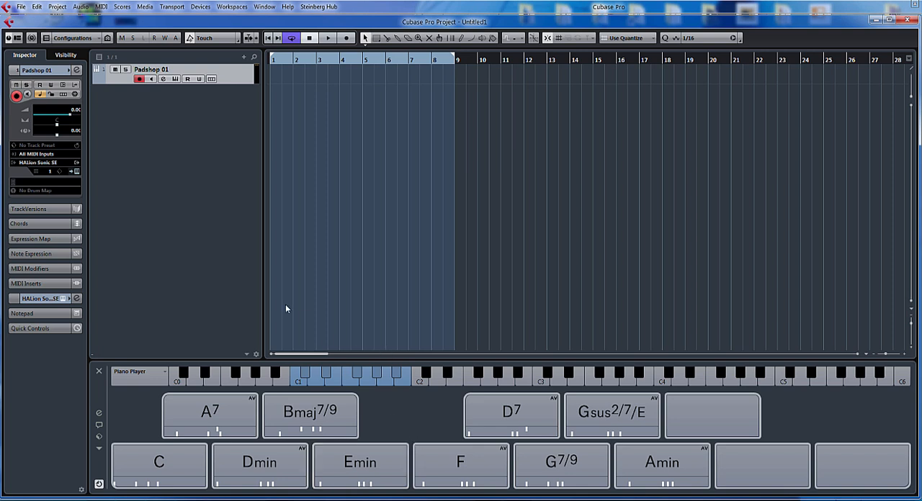
pyautogui.moveTo(294, 306)
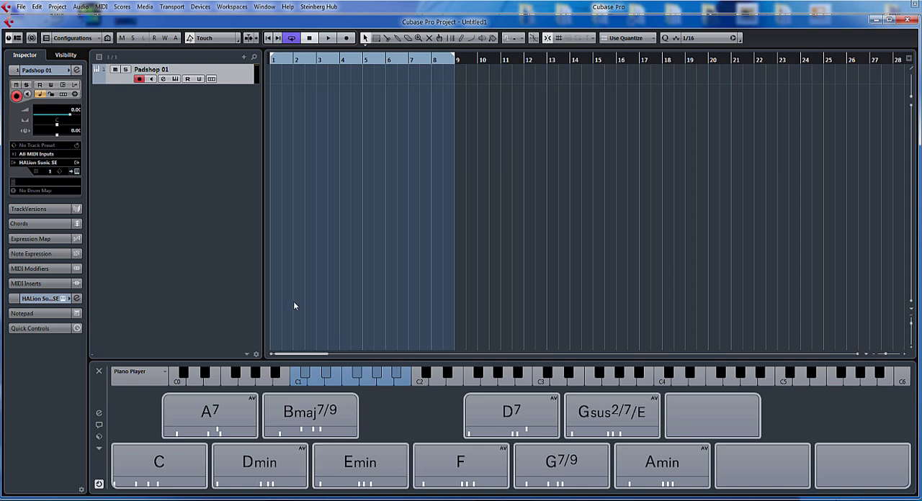
pyautogui.moveTo(242, 182)
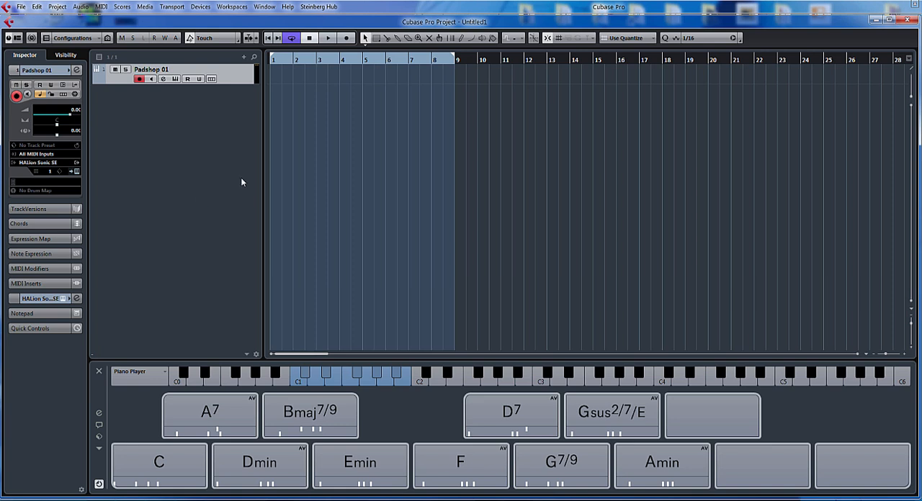